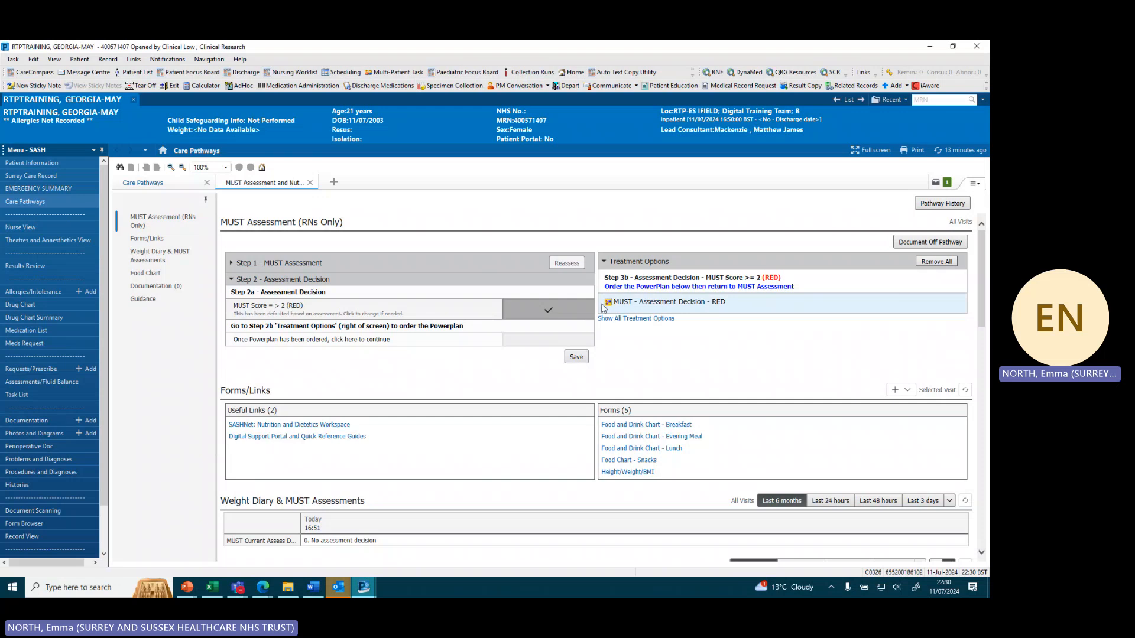
mouse_move(892, 303)
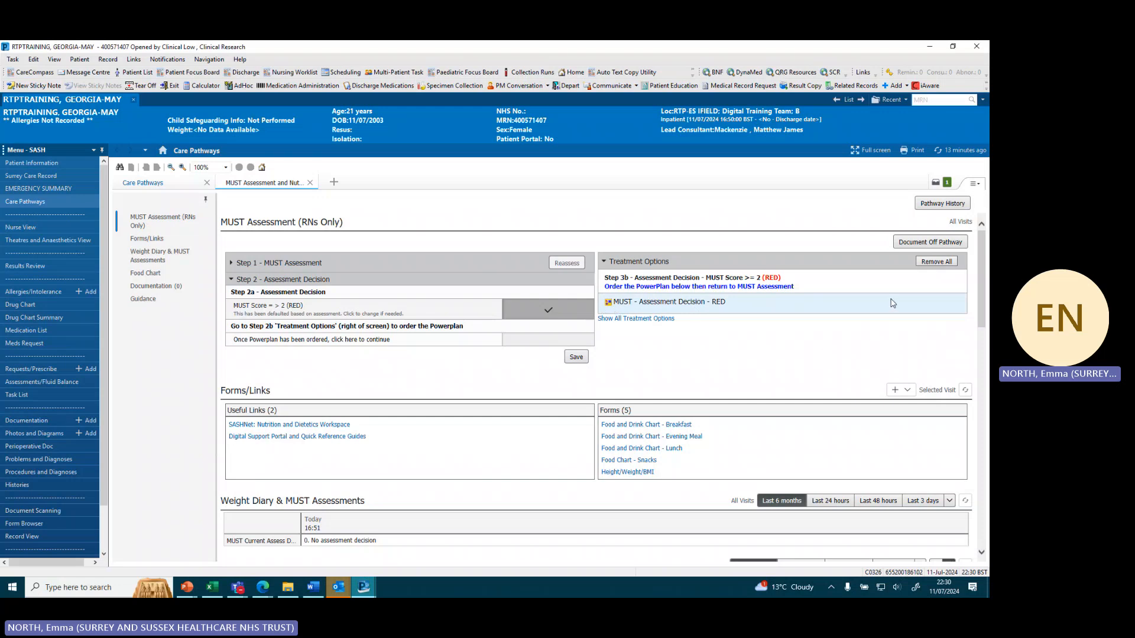
mouse_move(936, 183)
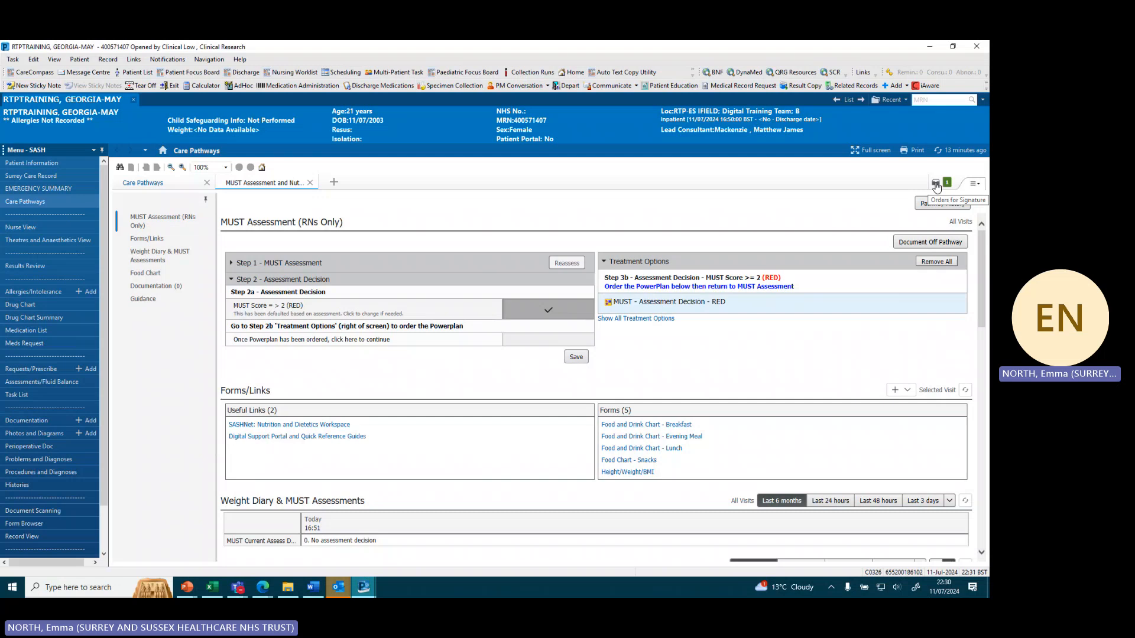
Step: Open Orders for Signature to find the pending MUST Assessment Decision – RED PowerPlan
click(936, 184)
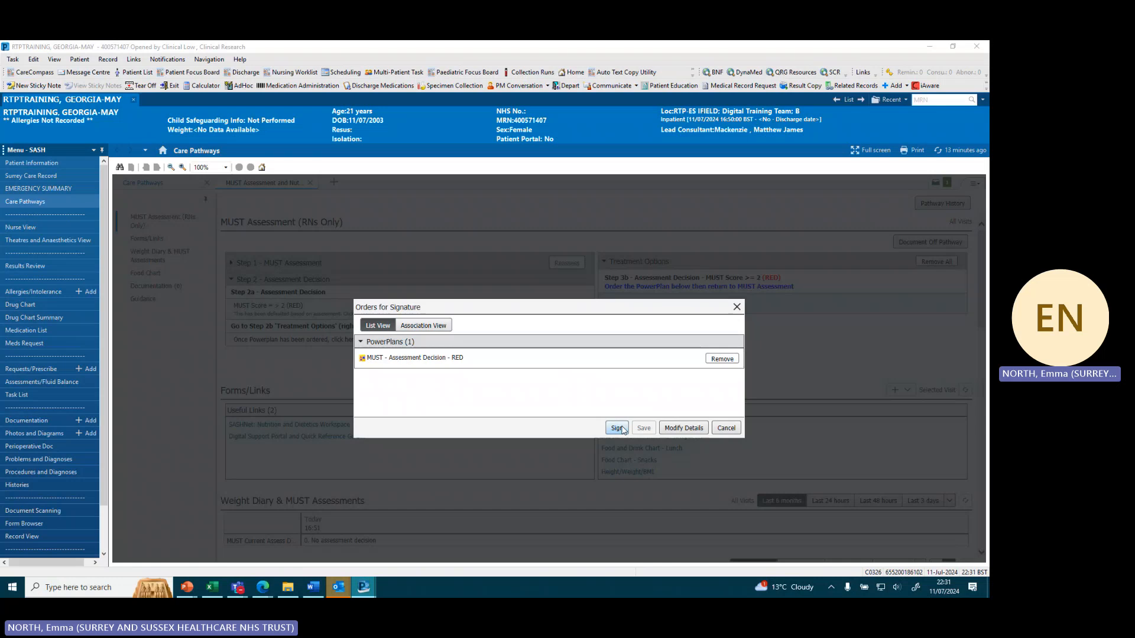
Step: Open the MUST RED PowerPlan order window from the Orders for Signature dialog
click(616, 428)
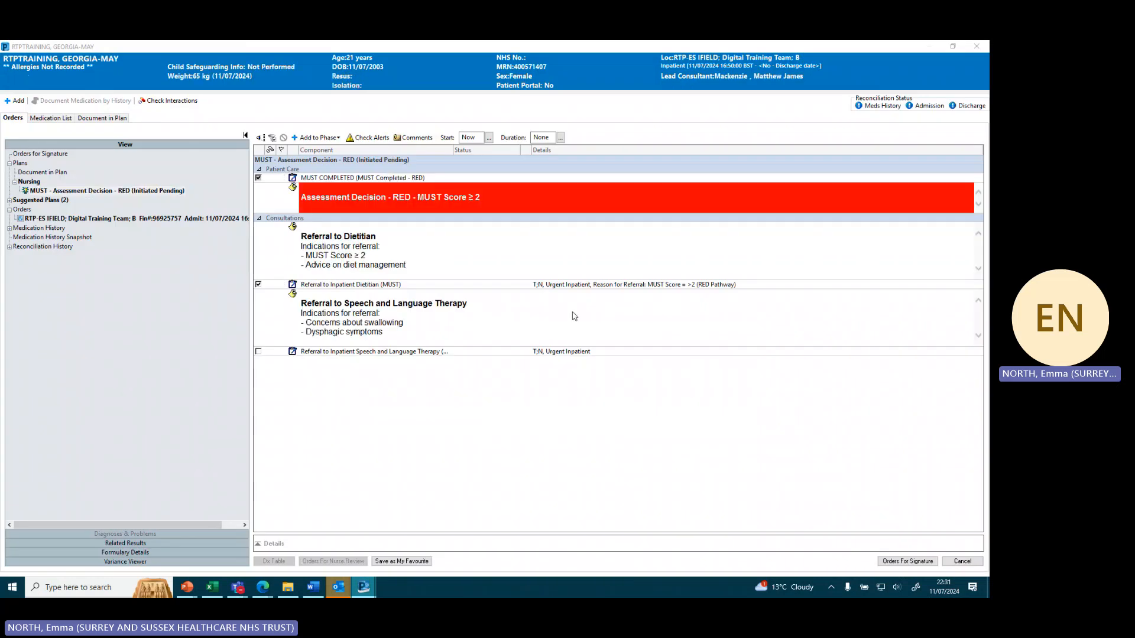
mouse_move(308, 208)
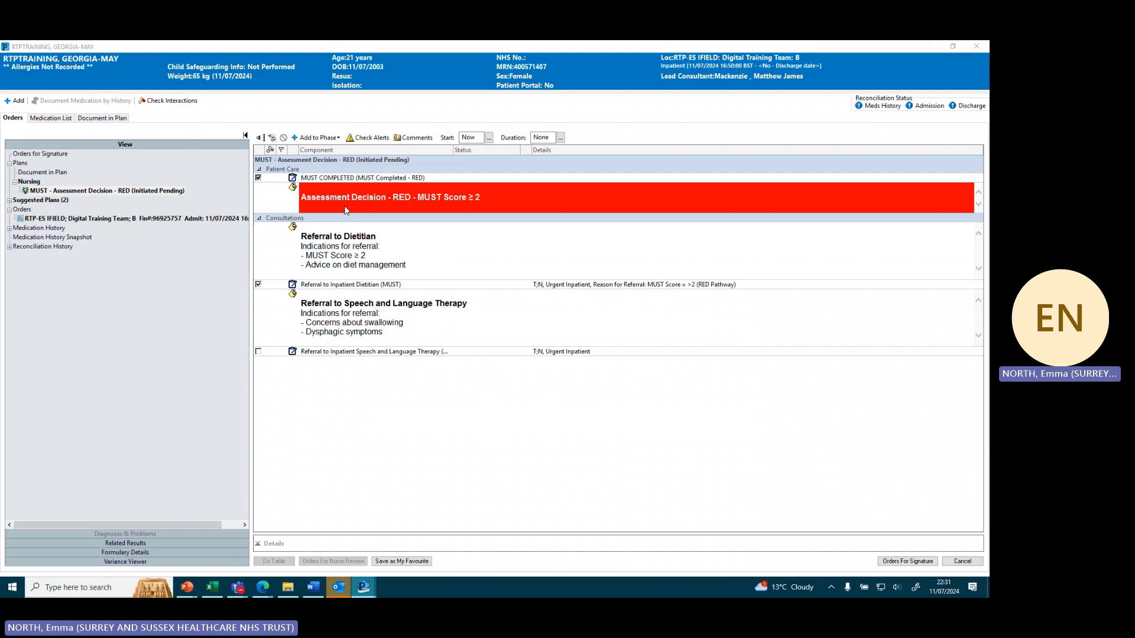
mouse_move(465, 213)
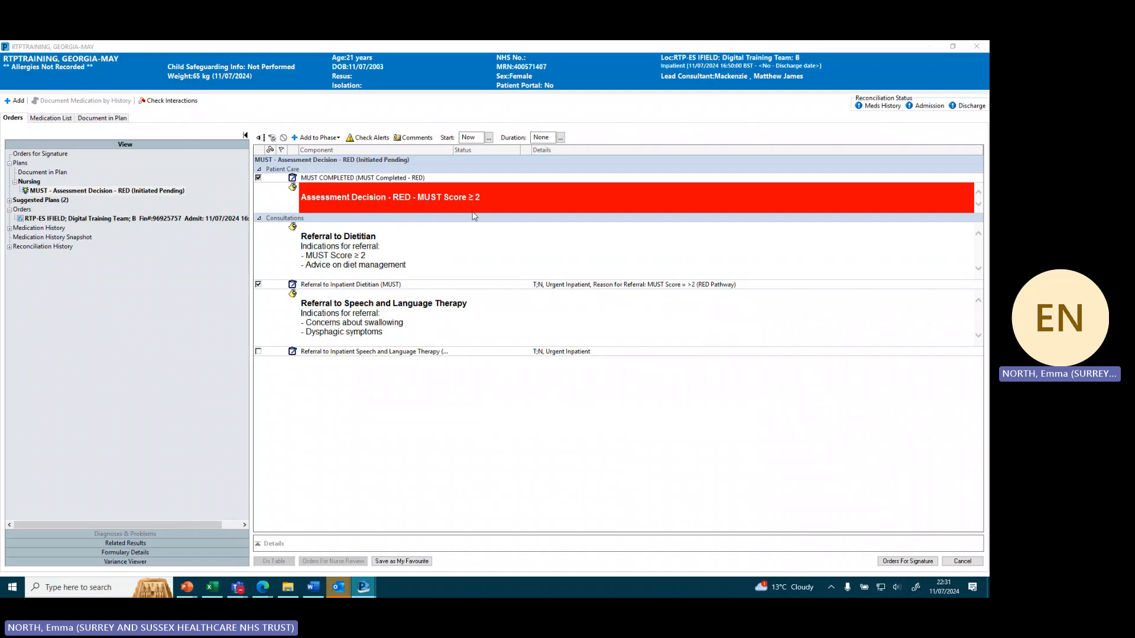
mouse_move(398, 251)
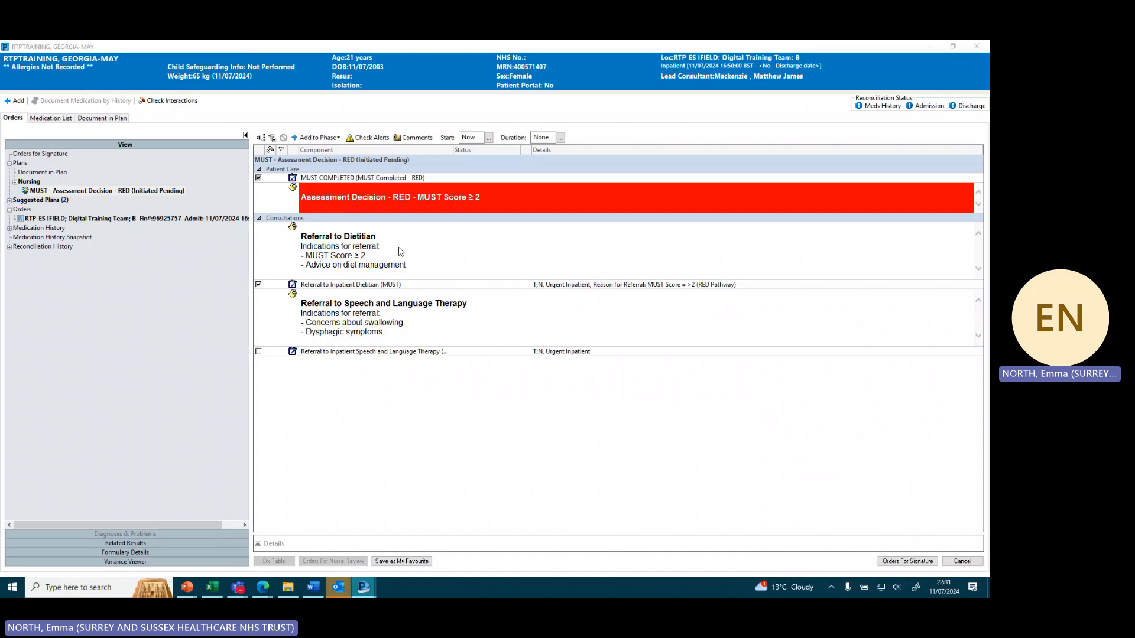
mouse_move(388, 251)
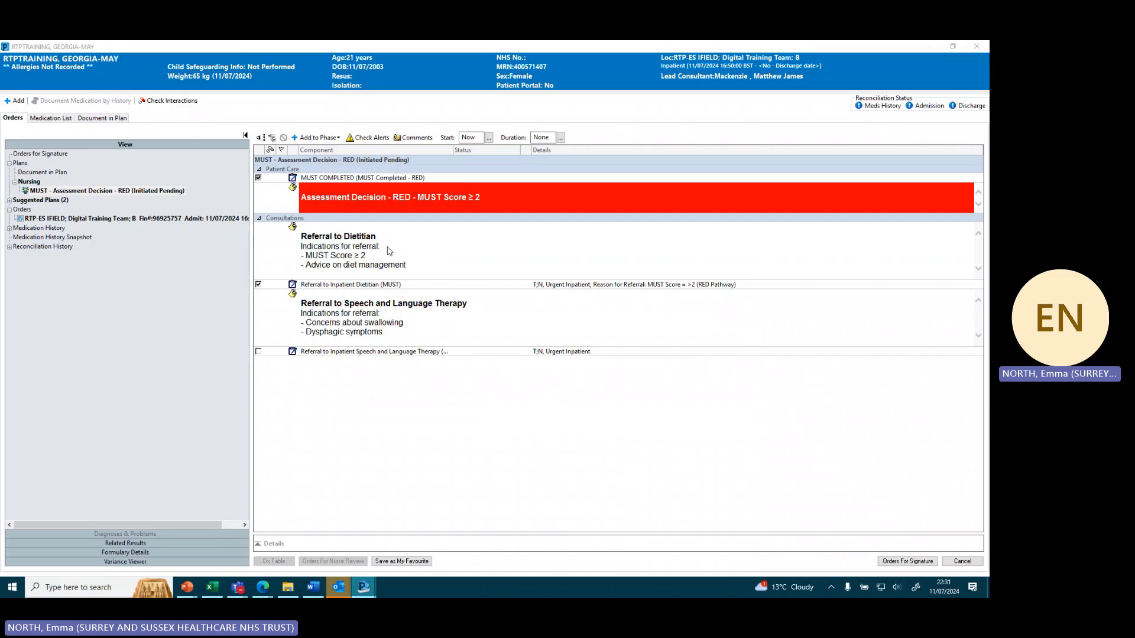
mouse_move(385, 260)
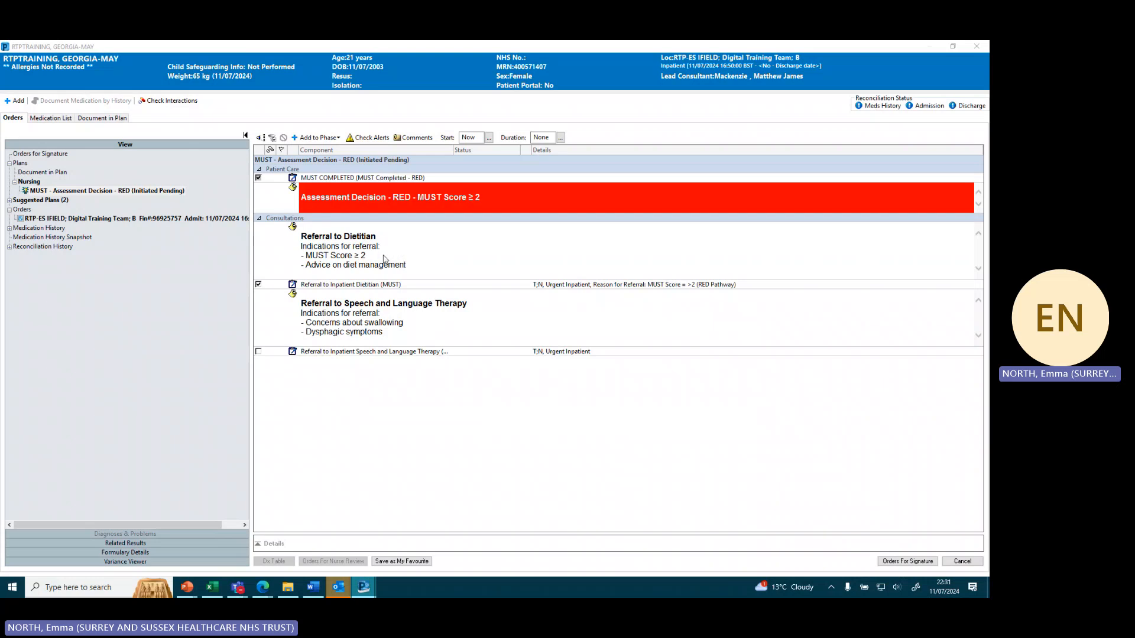
mouse_move(425, 275)
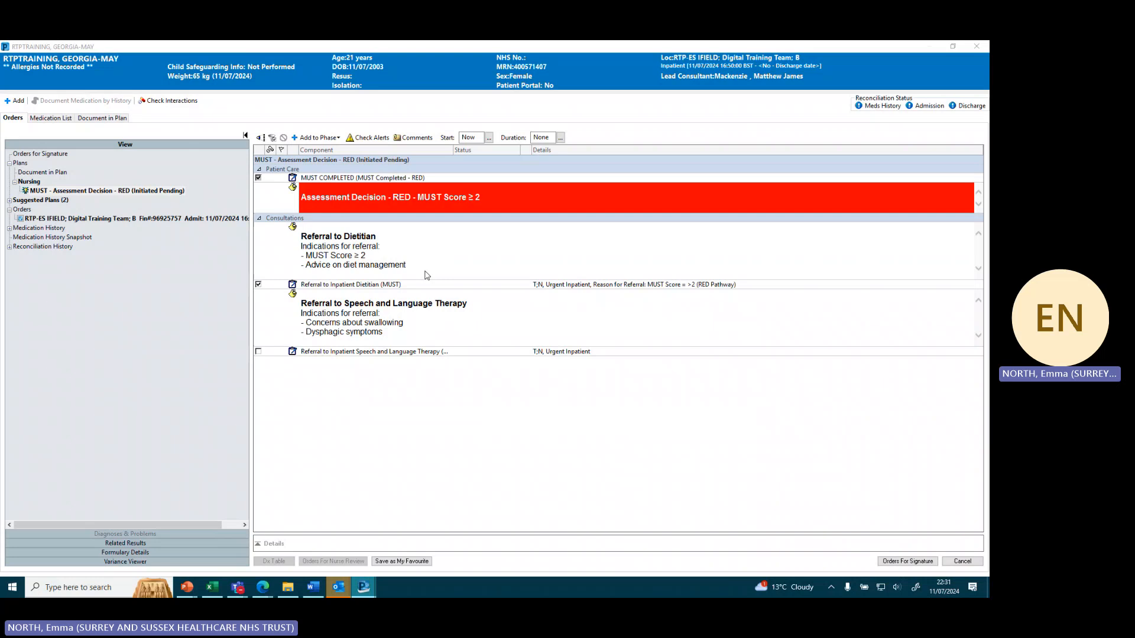
mouse_move(336, 277)
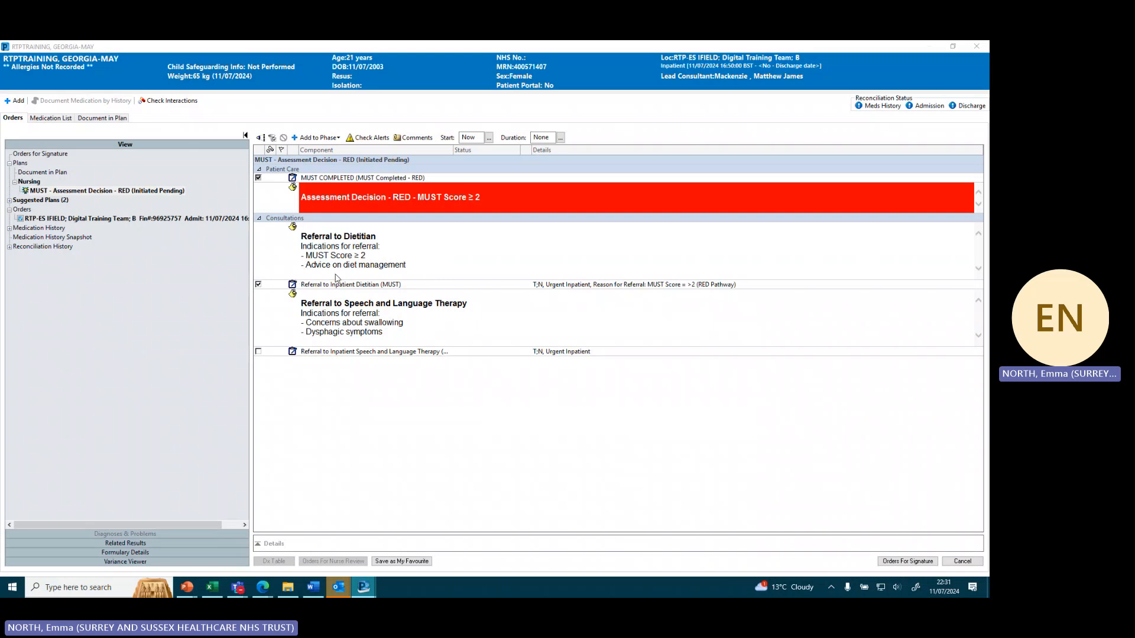
mouse_move(384, 277)
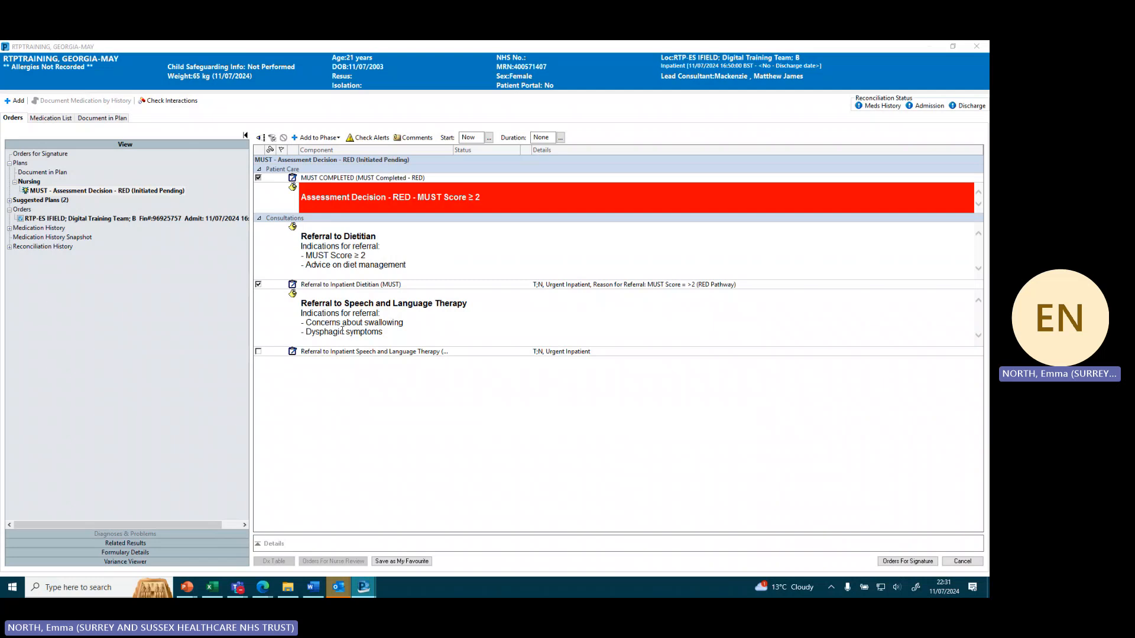
mouse_move(323, 347)
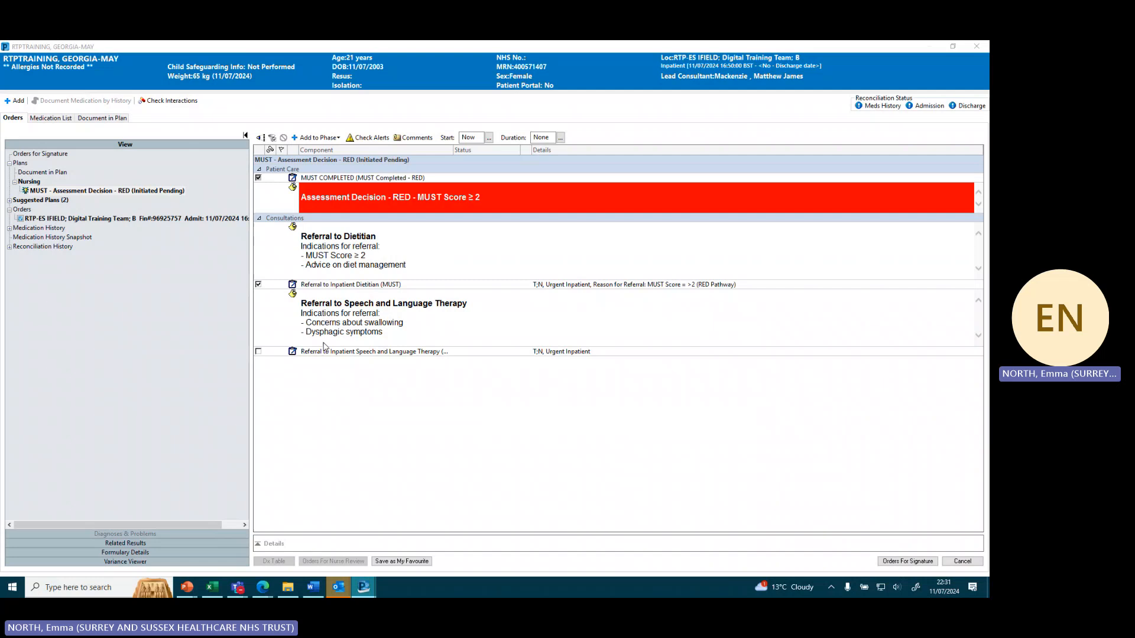
mouse_move(330, 345)
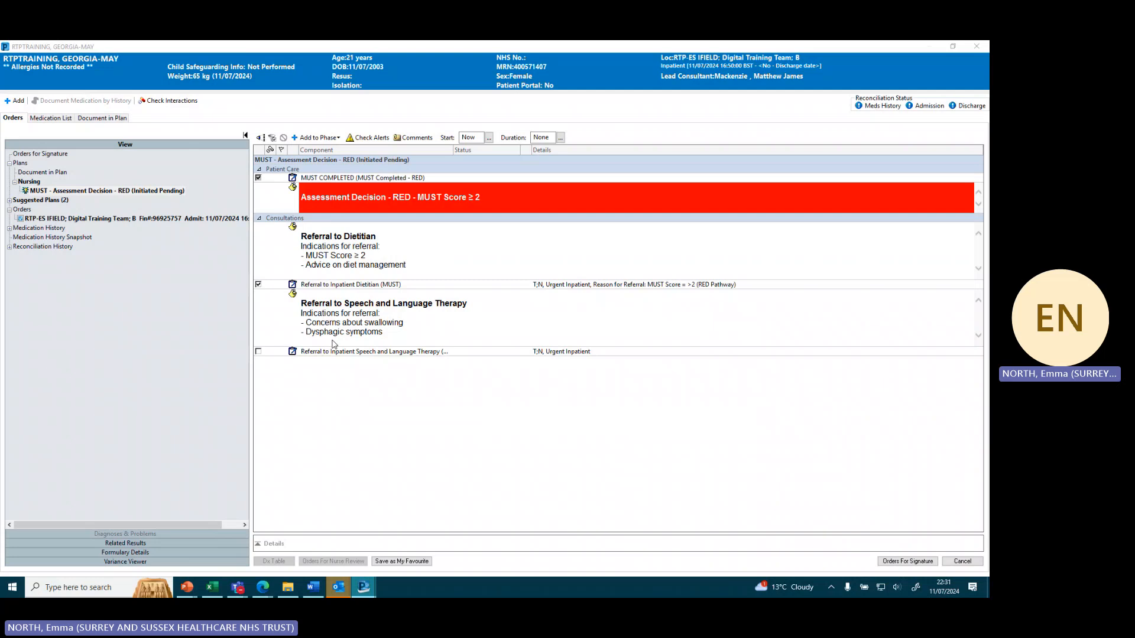
mouse_move(268, 370)
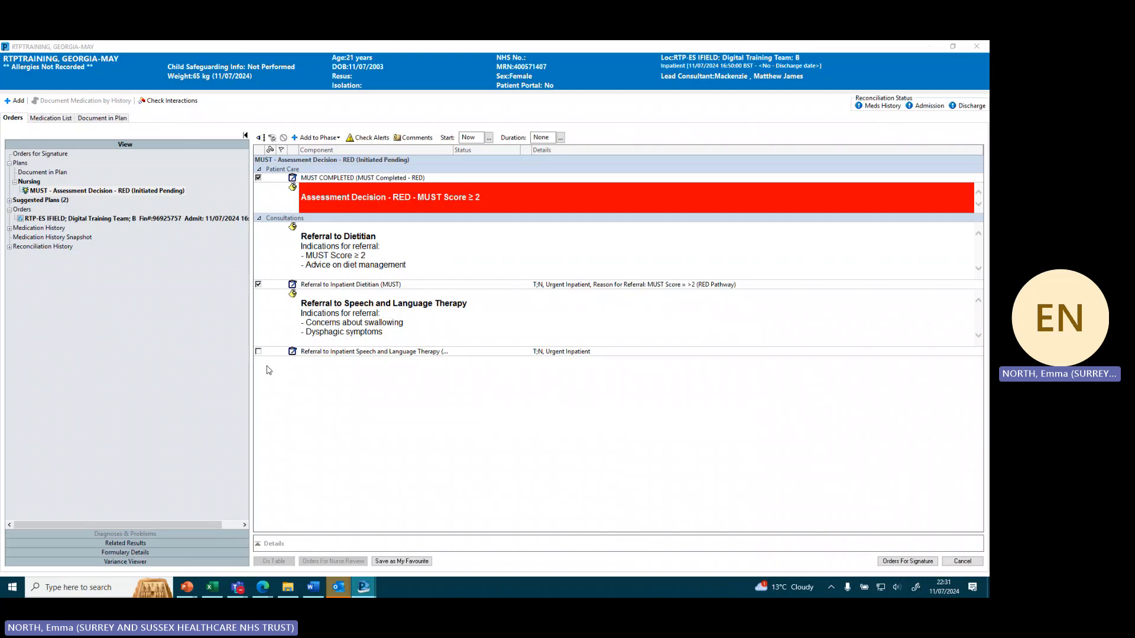
Step: Leave Speech and Language Therapy unticked and send the completion and dietitian orders to signature
click(257, 351)
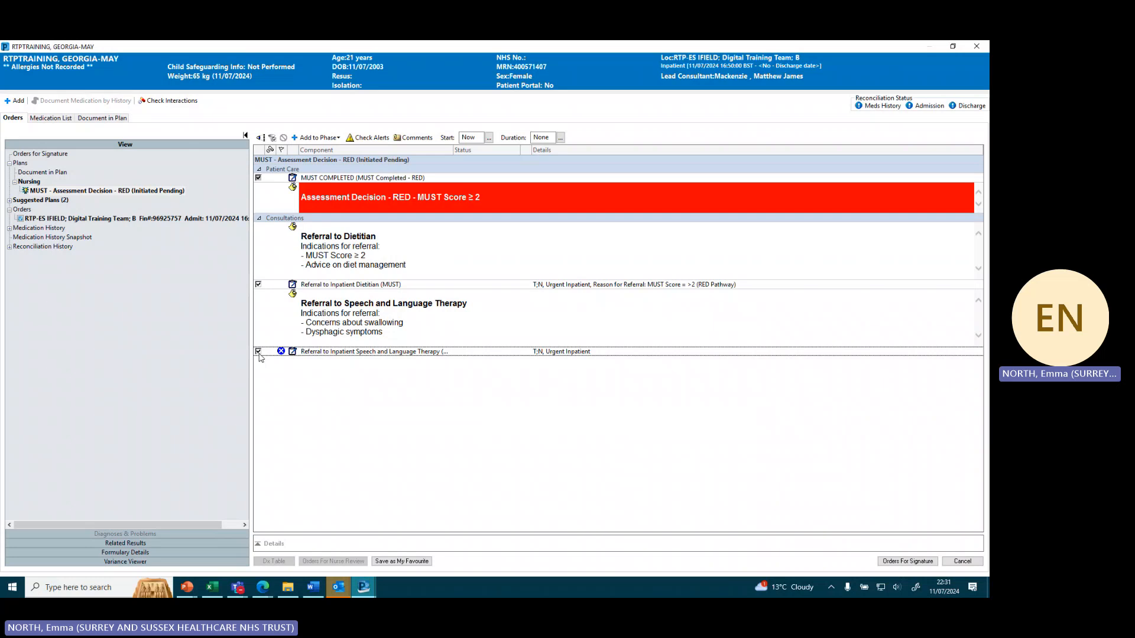
click(258, 351)
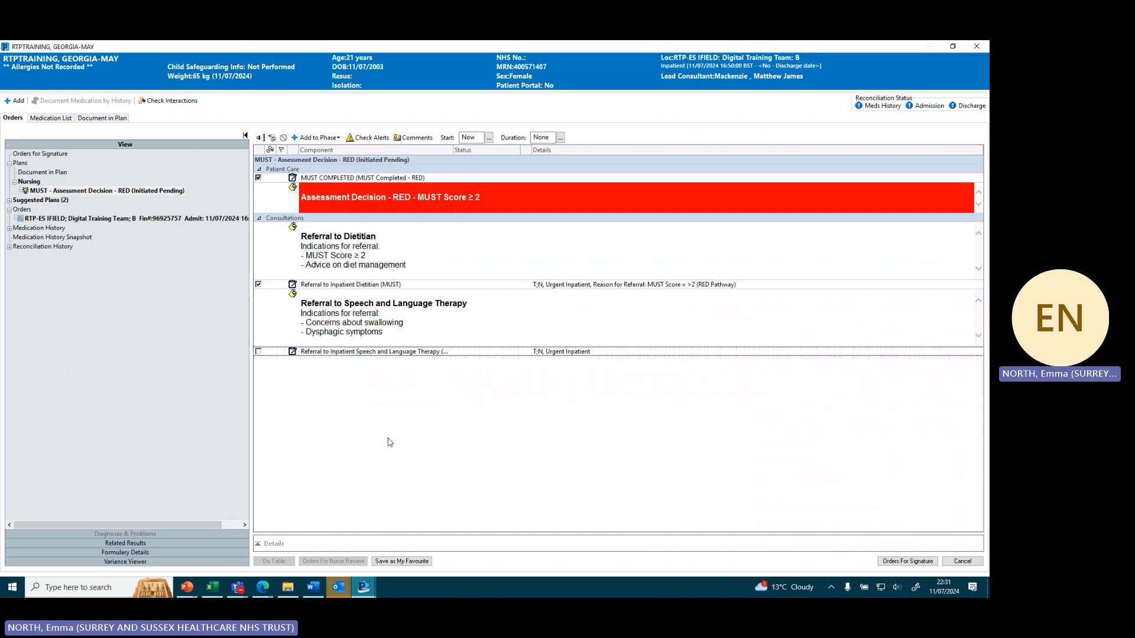
mouse_move(894, 541)
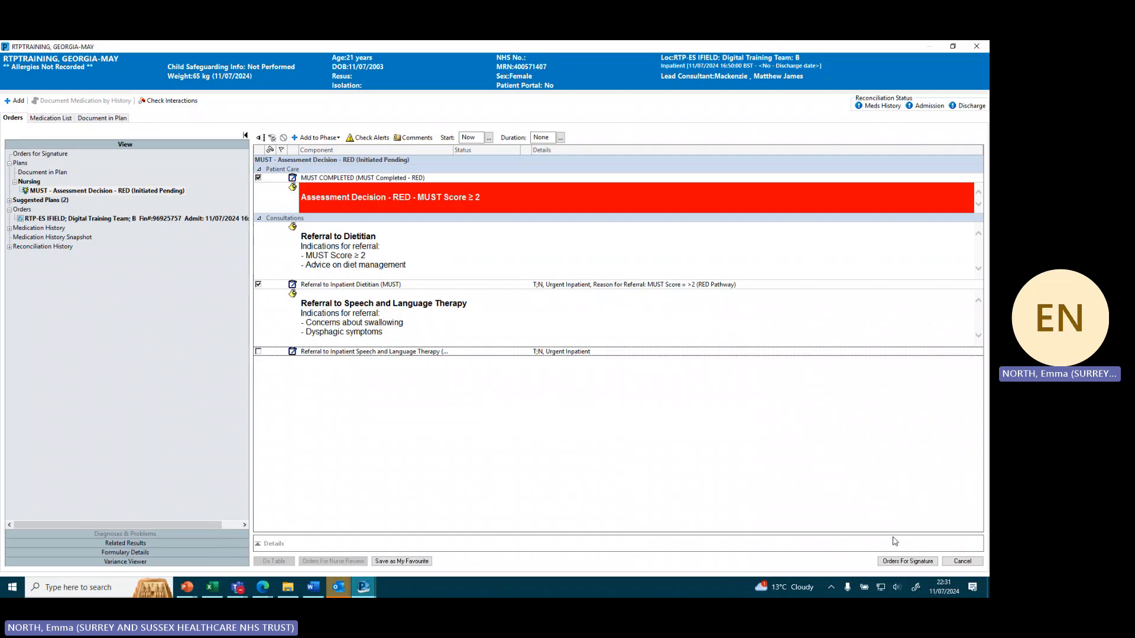
click(906, 560)
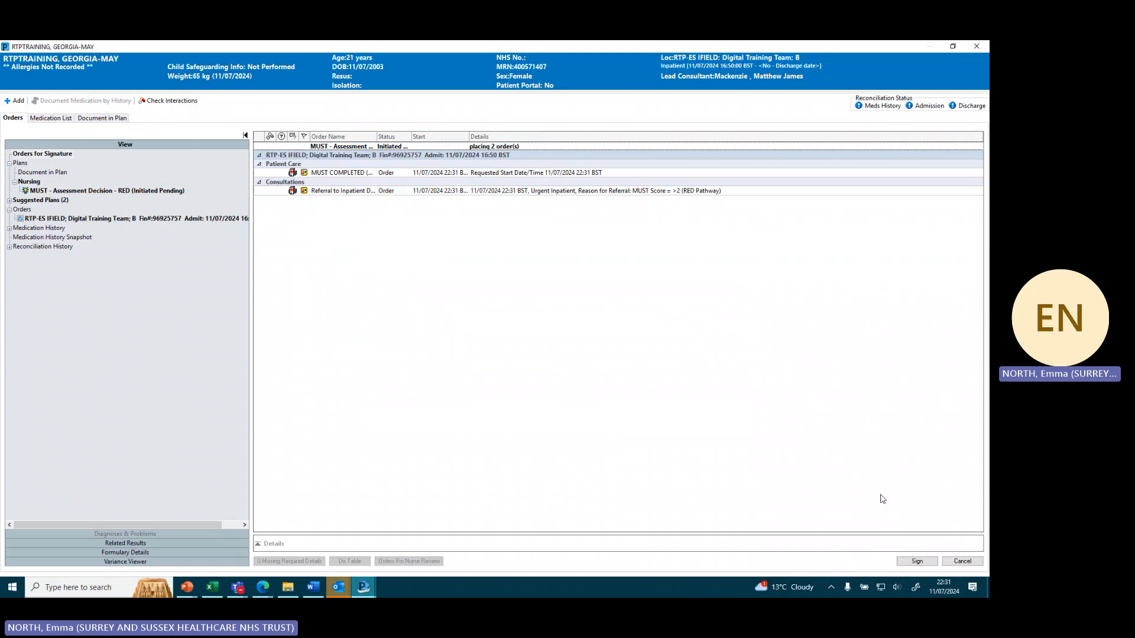
Step: Sign the MUST completed order and dietitian referral, returning to Care Pathways
click(916, 560)
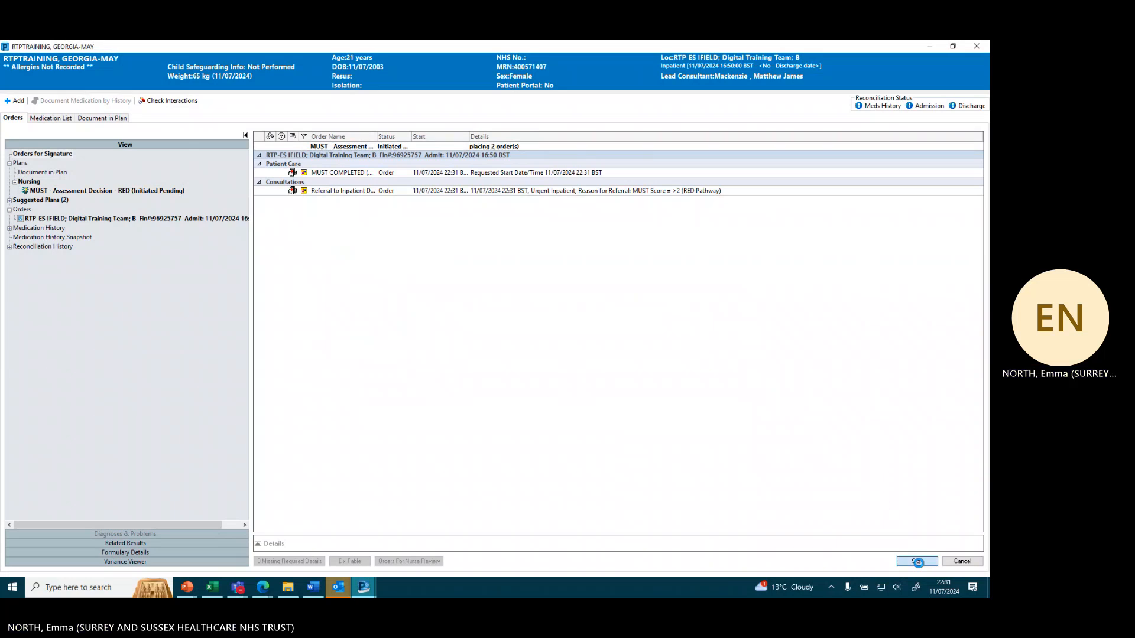
click(915, 561)
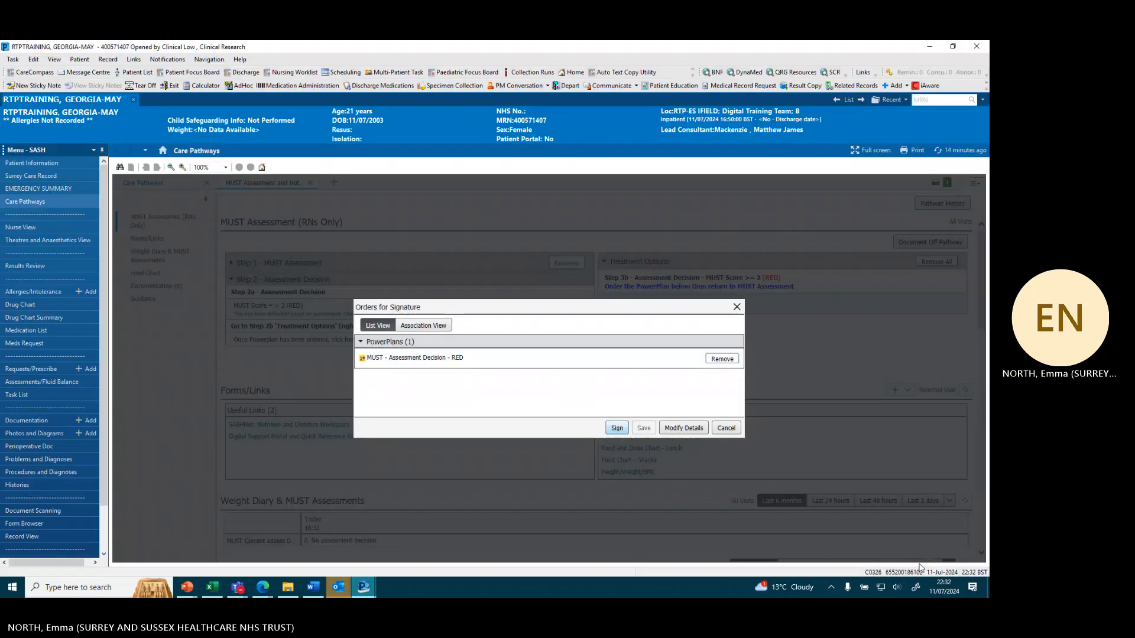
click(616, 428)
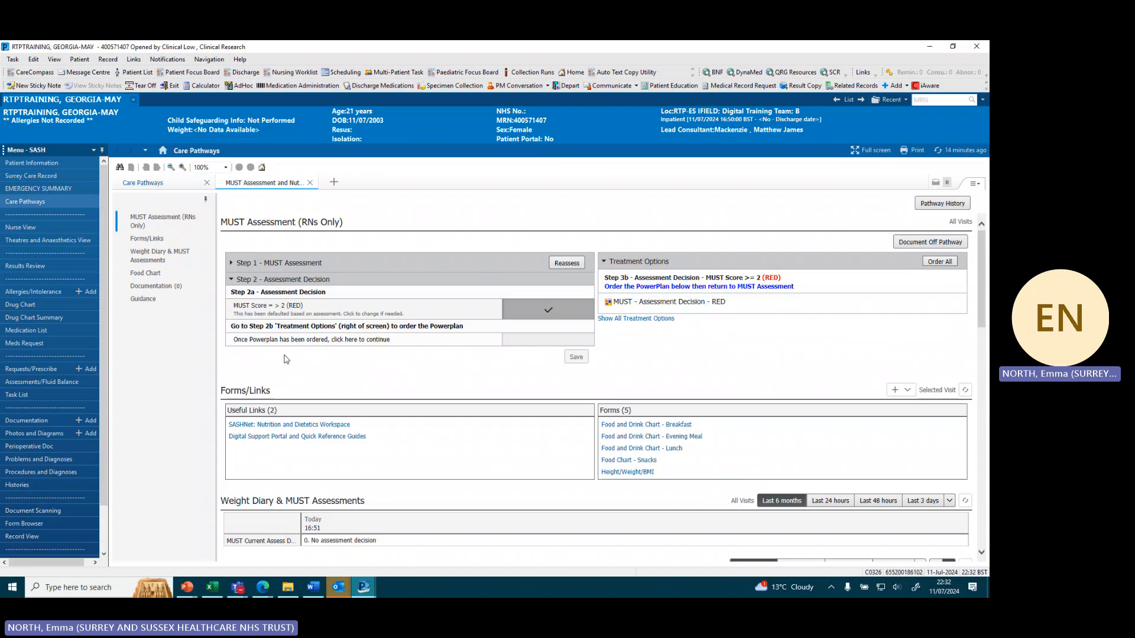
mouse_move(449, 348)
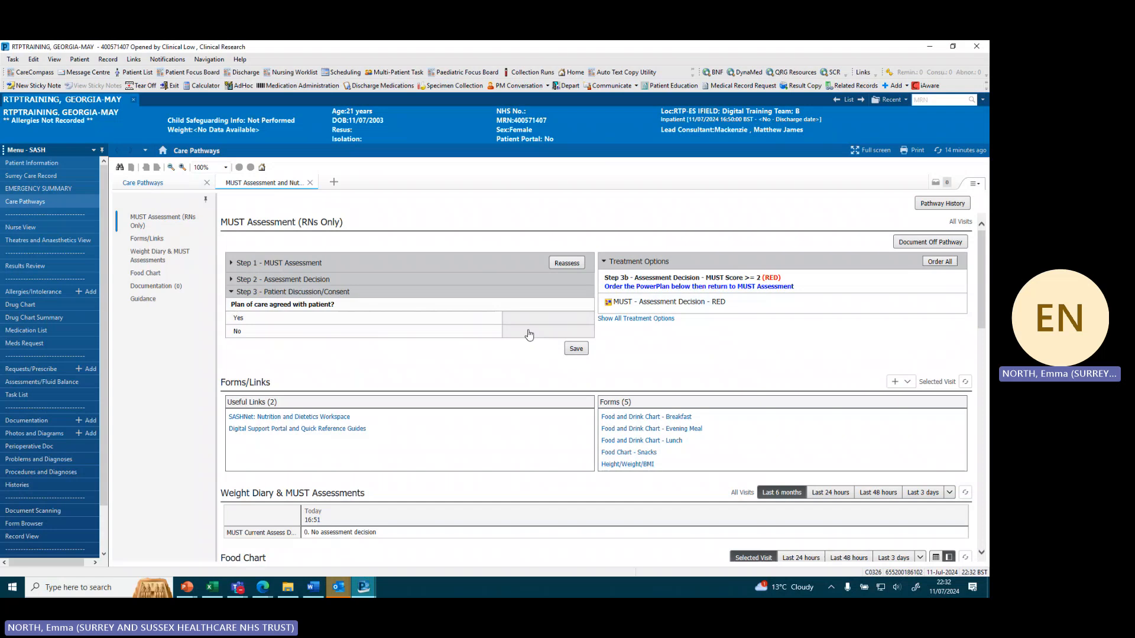
mouse_move(236, 319)
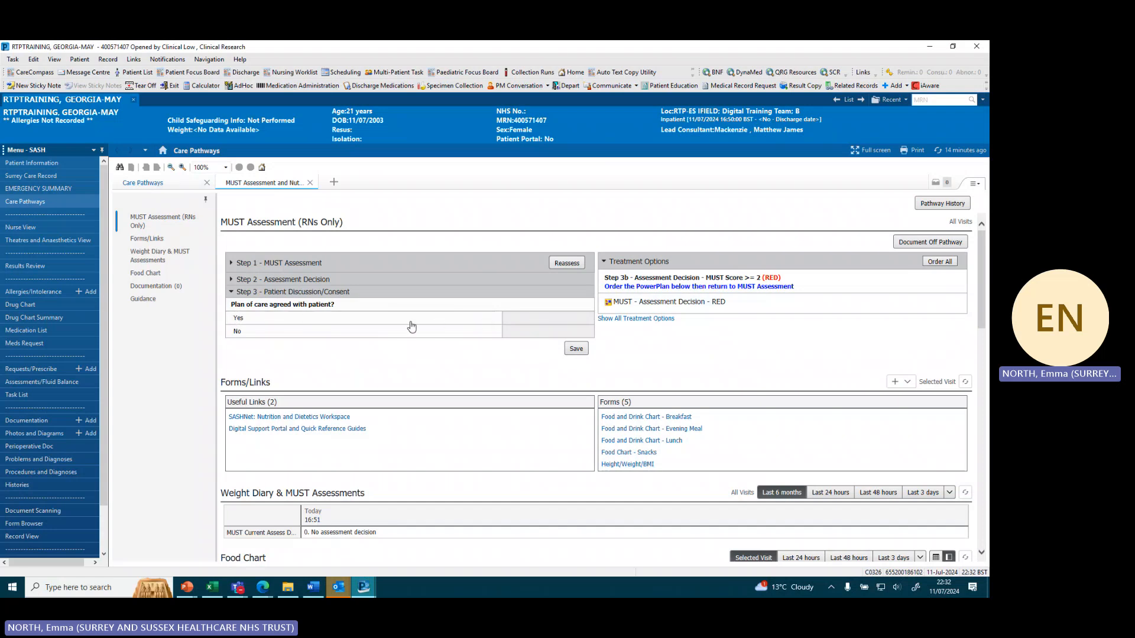
mouse_move(551, 323)
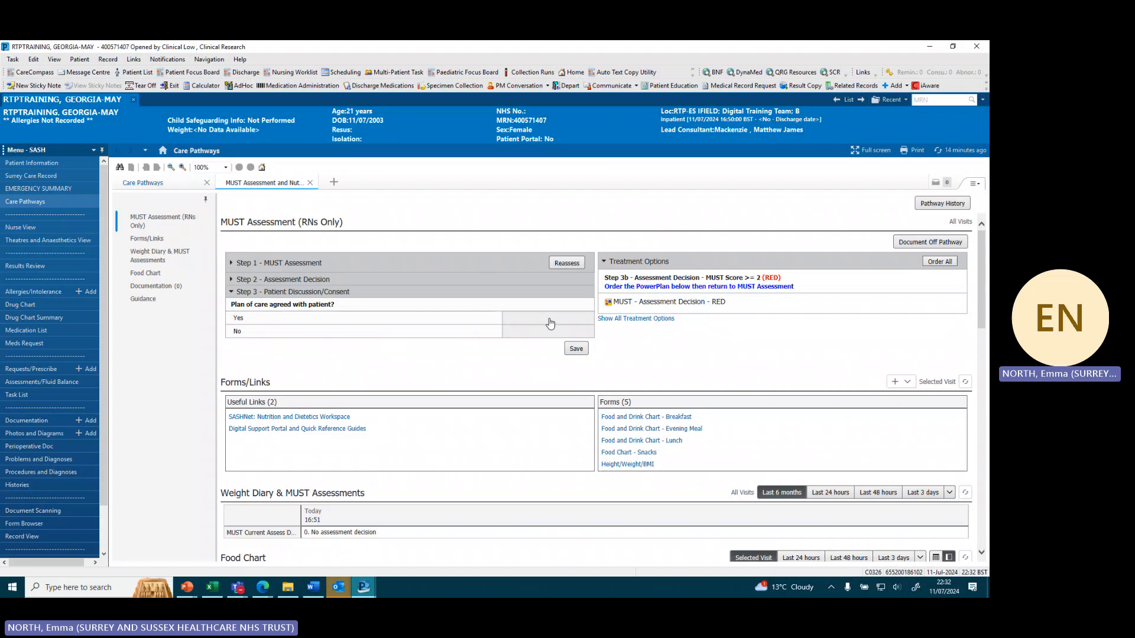
Step: In Step 3, mark patient capacity and set Plan of care agreed with patient to Yes
click(238, 317)
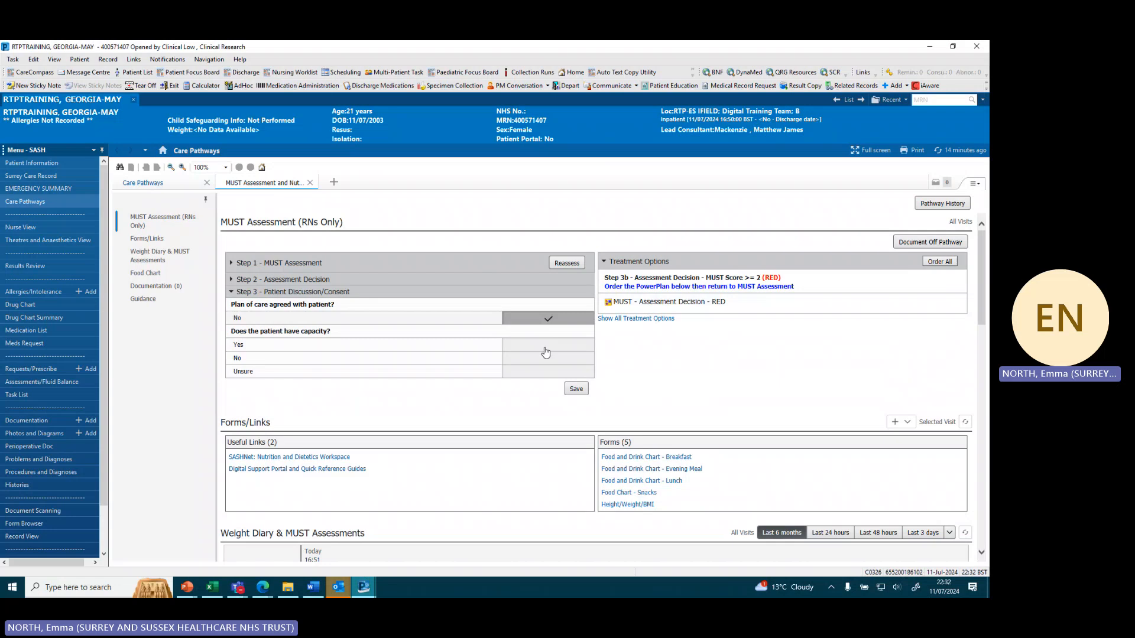
mouse_move(538, 370)
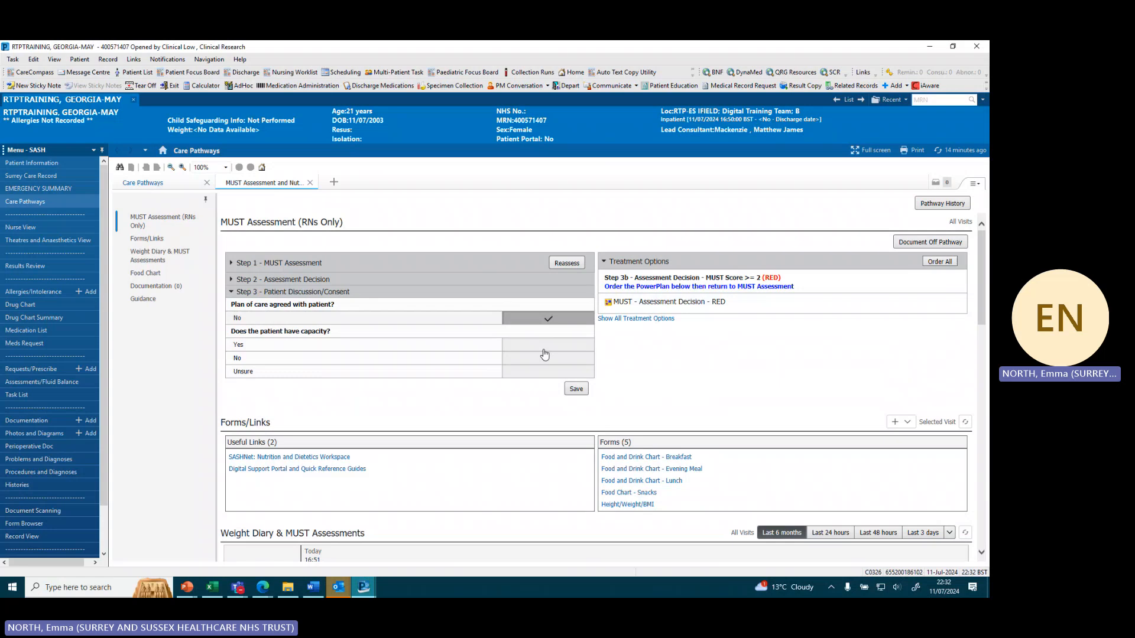
click(548, 344)
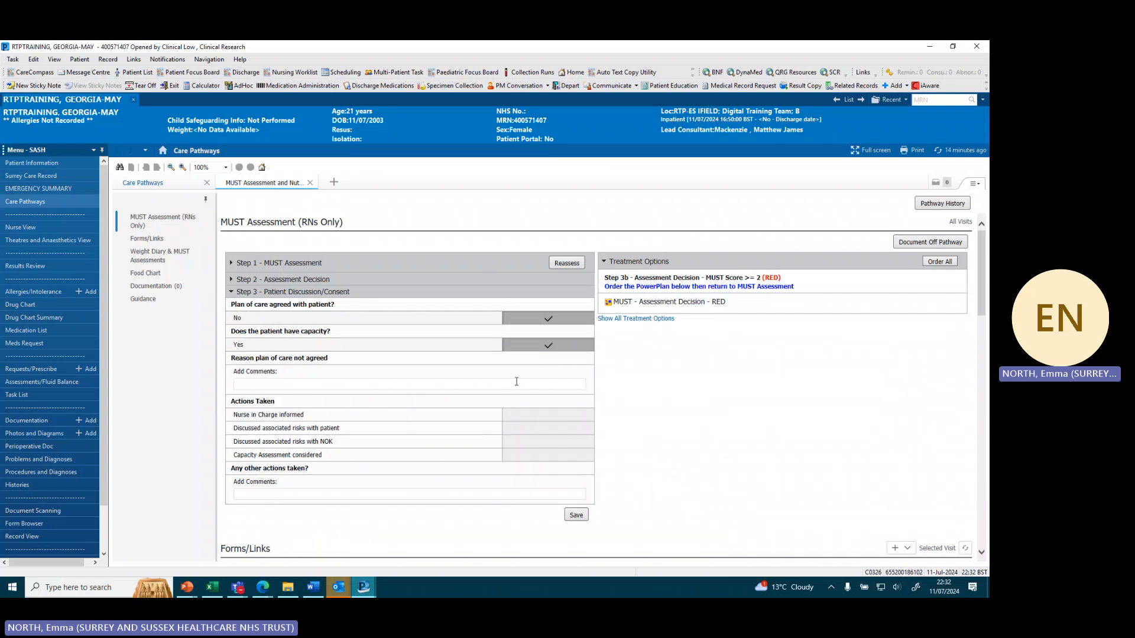
mouse_move(554, 448)
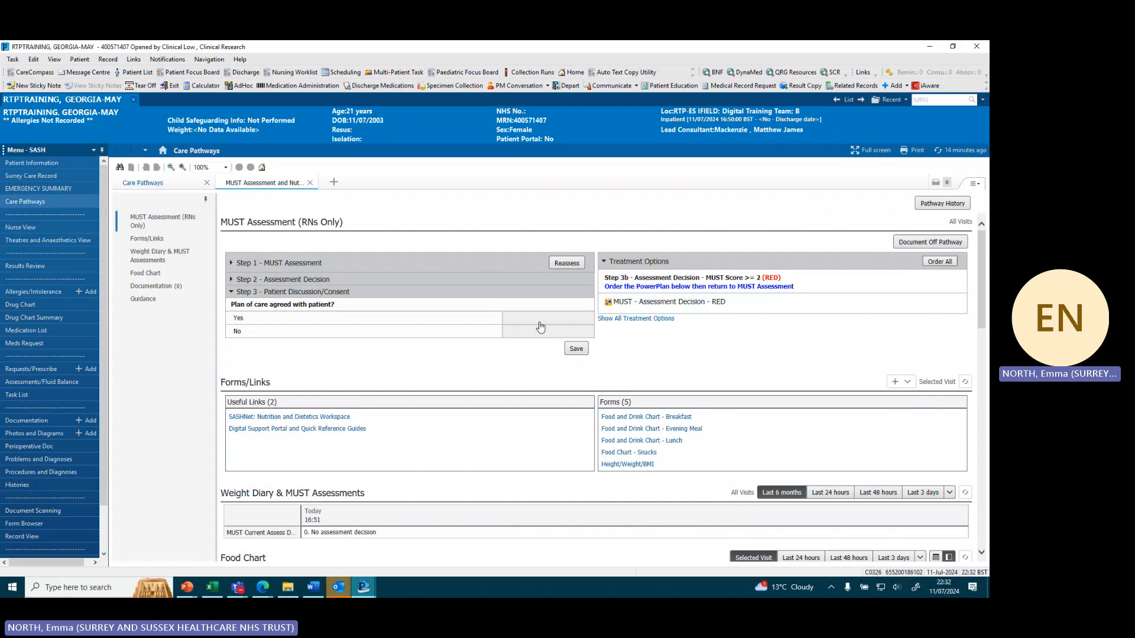
click(548, 318)
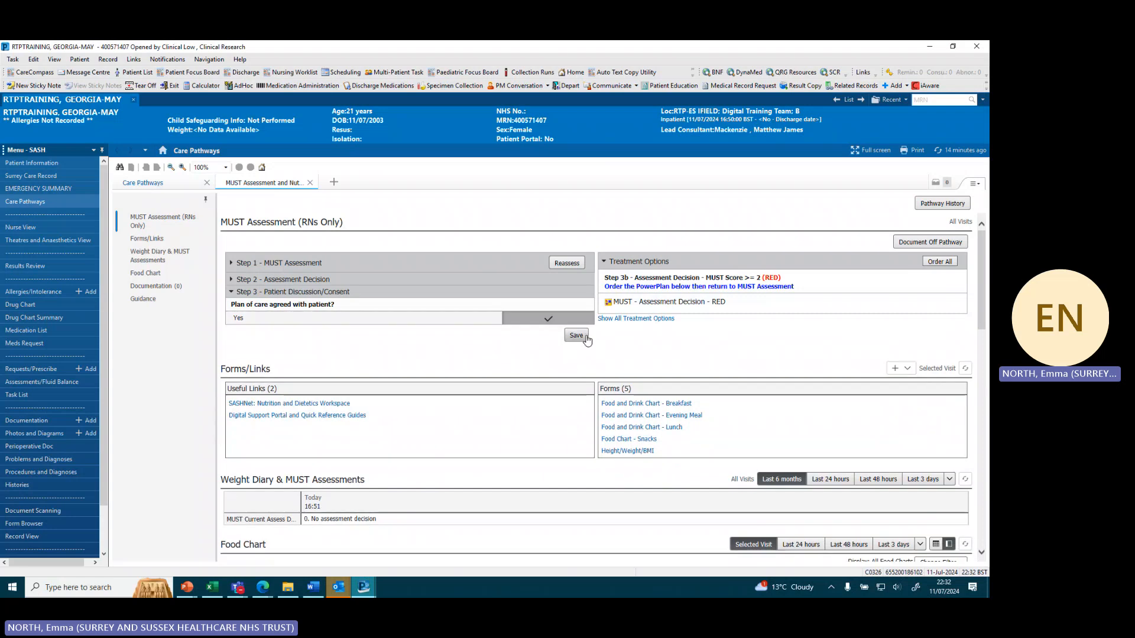